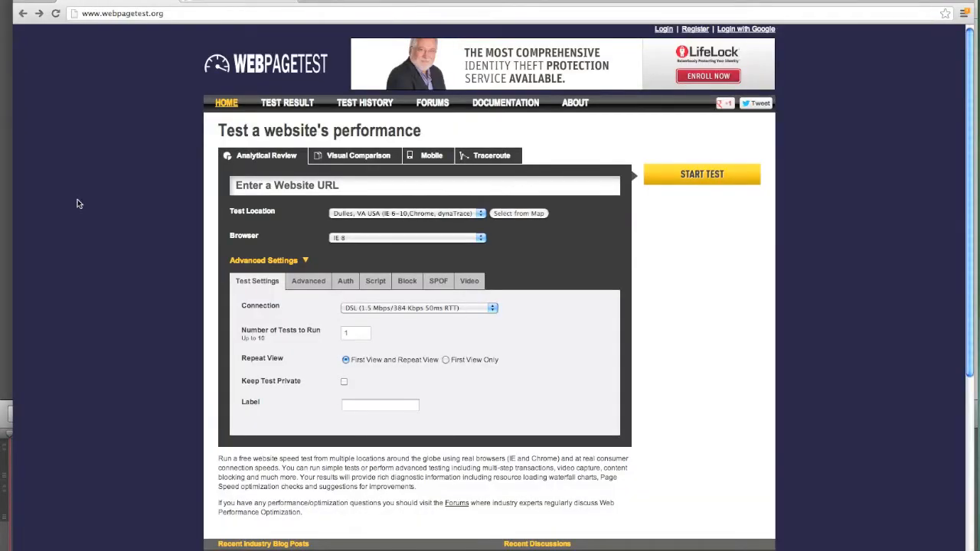
click(424, 186)
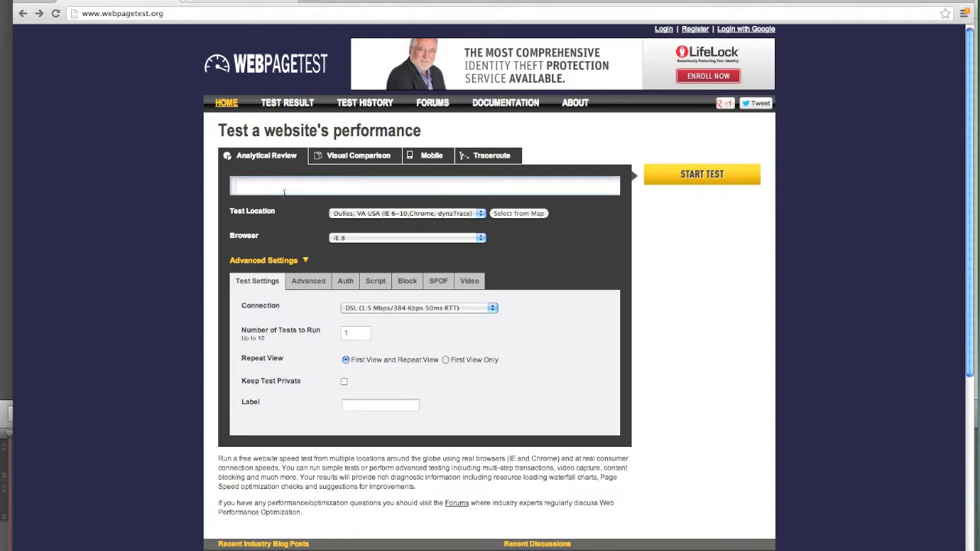
text(https://www.cloudshark.org)
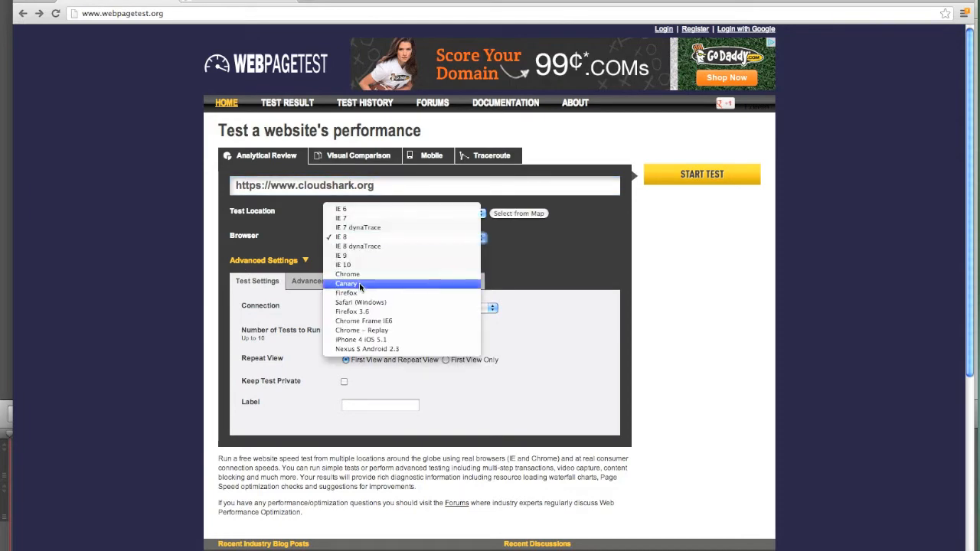
click(348, 292)
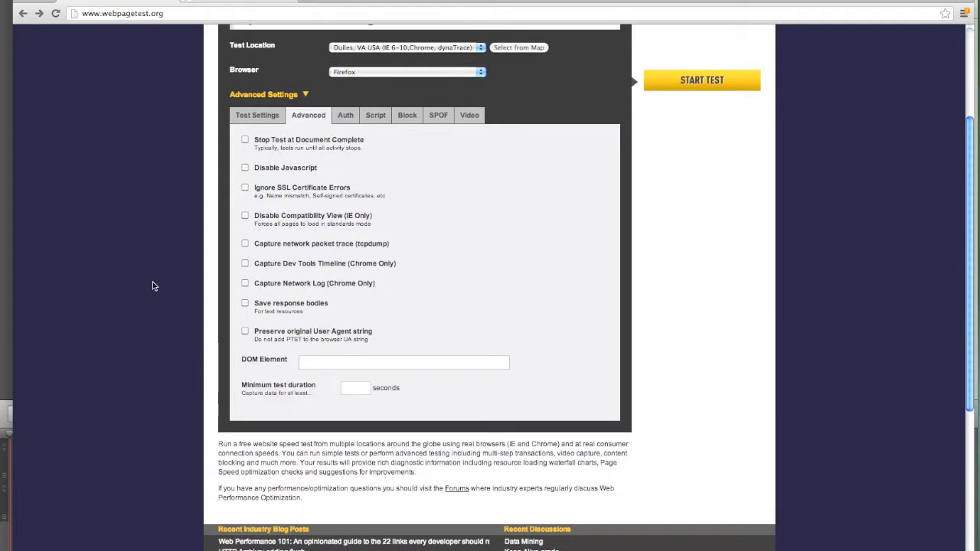
mouse_move(282, 306)
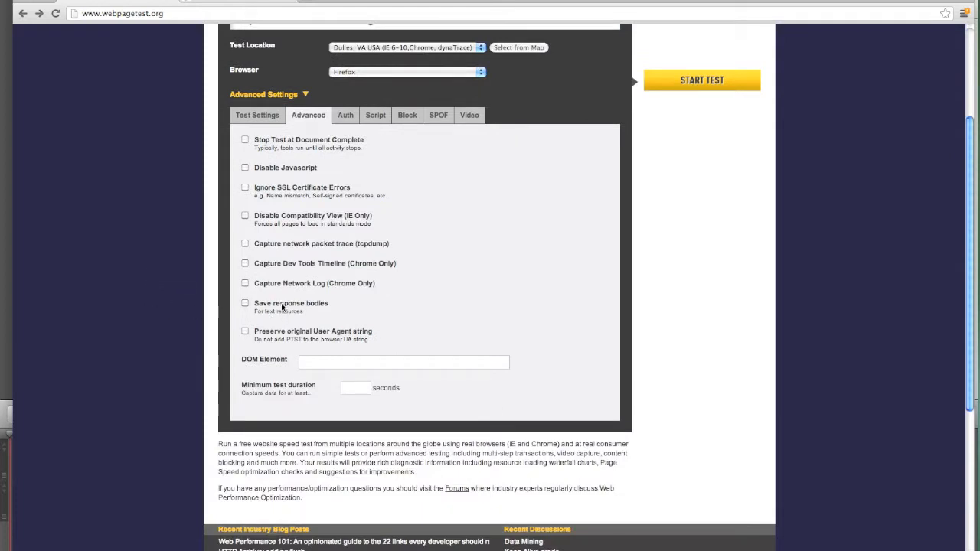
mouse_move(293, 283)
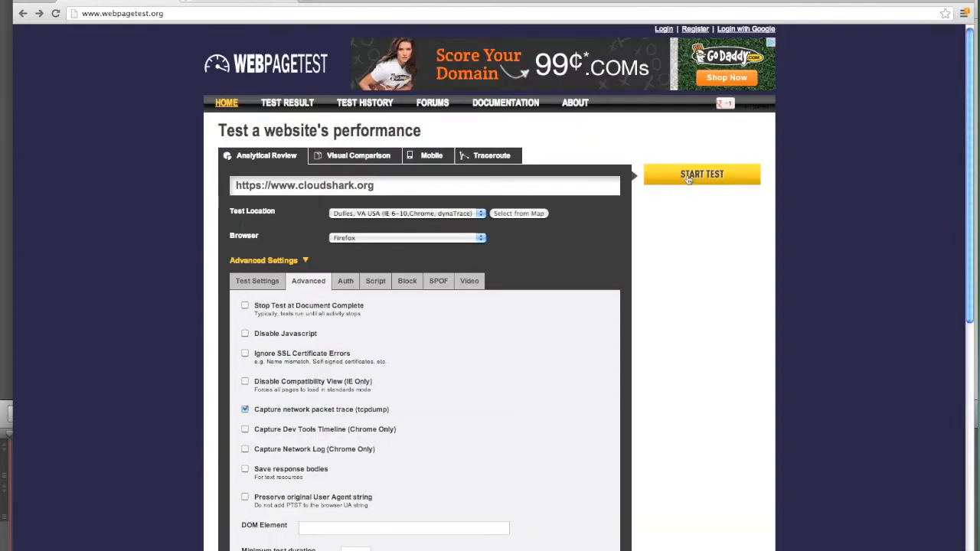
click(701, 174)
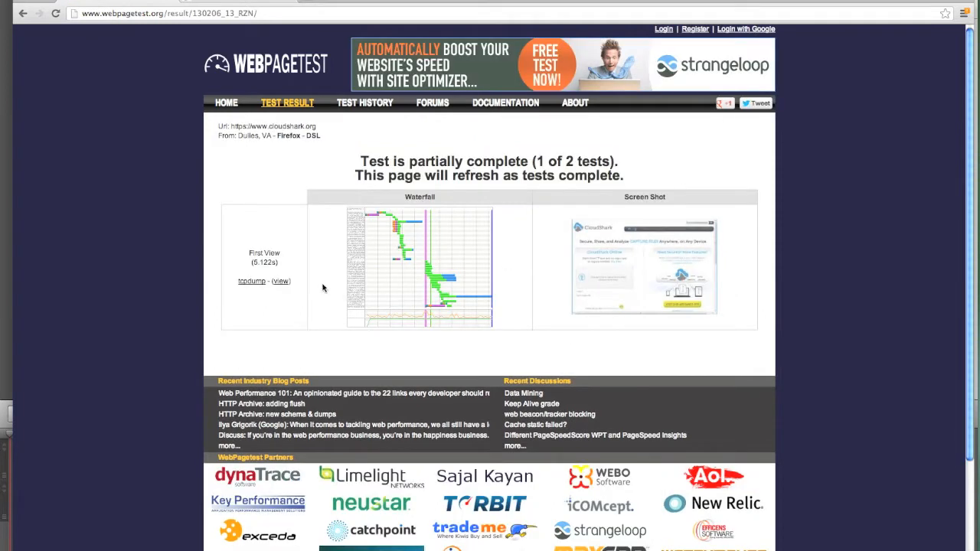
mouse_move(245, 282)
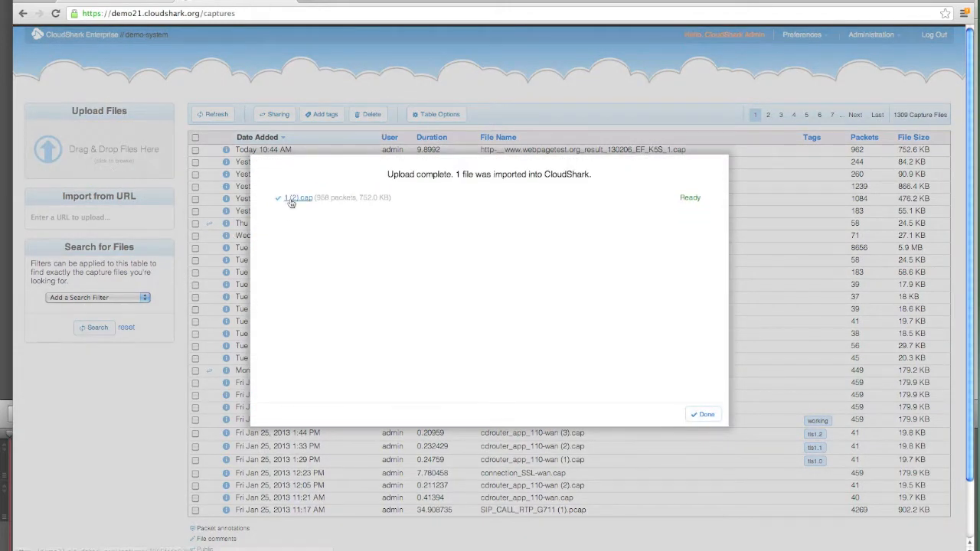
Step: Open the uploaded capture and apply a display filter to its packet list
click(297, 198)
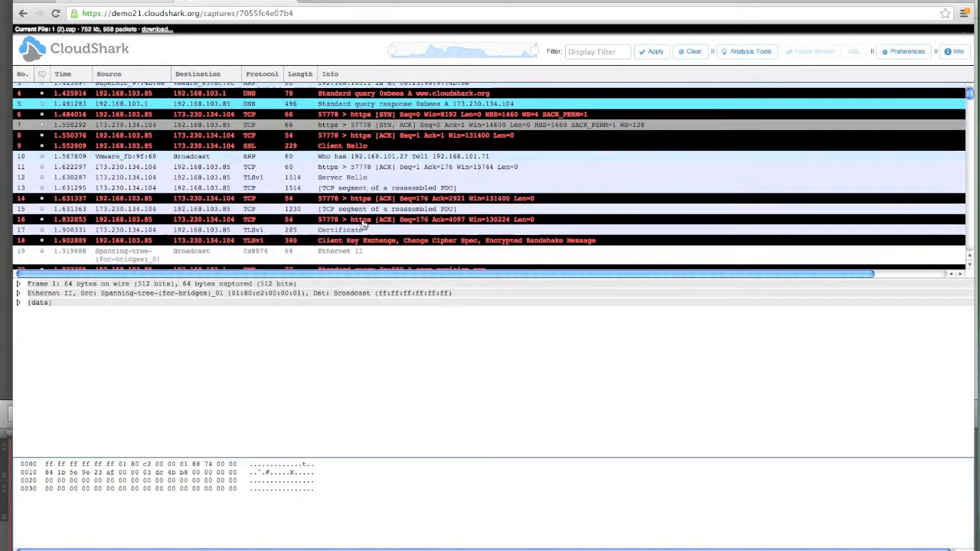
scroll(down, 3)
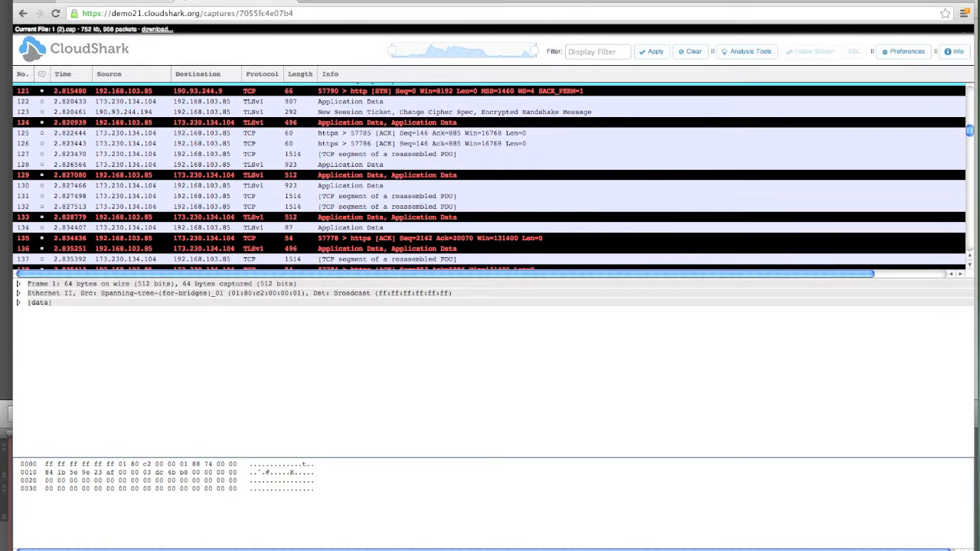
mouse_move(581, 129)
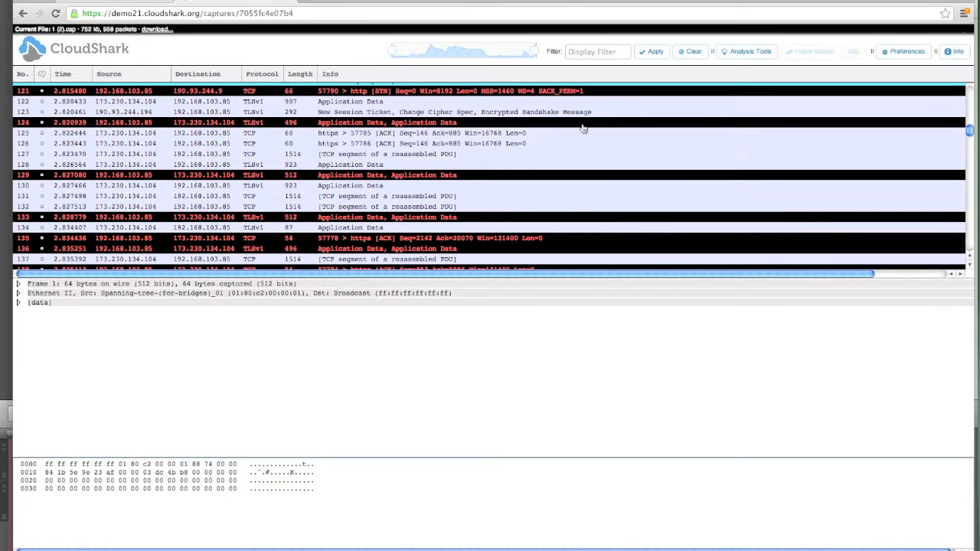
click(597, 52)
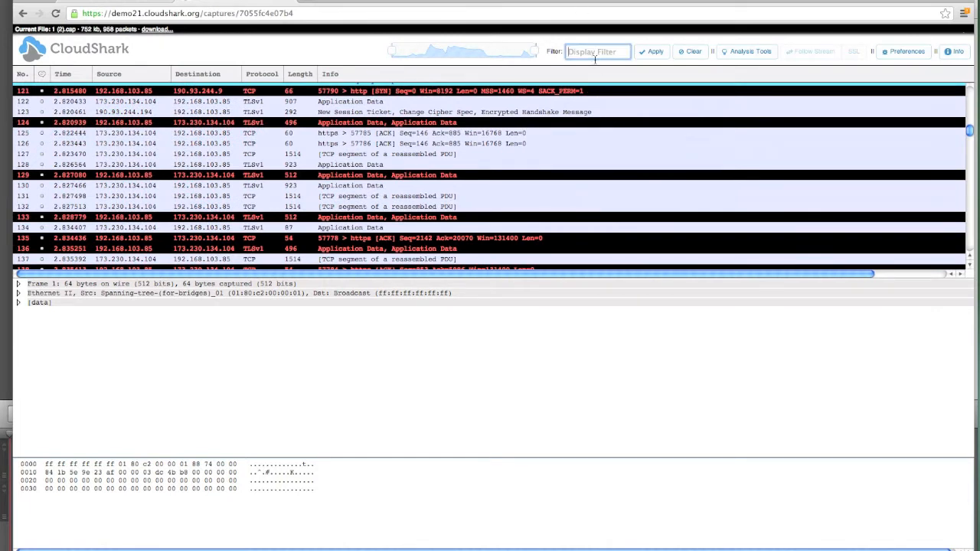
text(http)
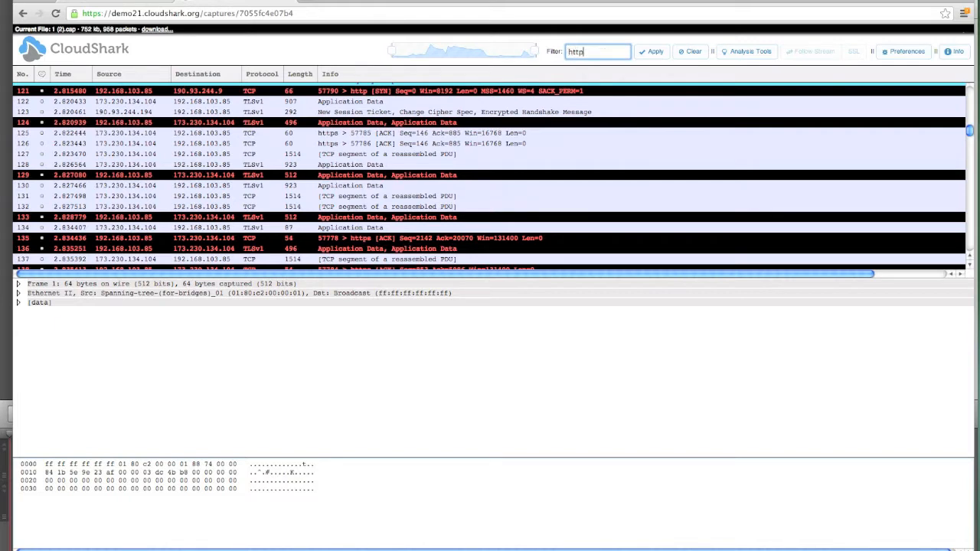
click(652, 52)
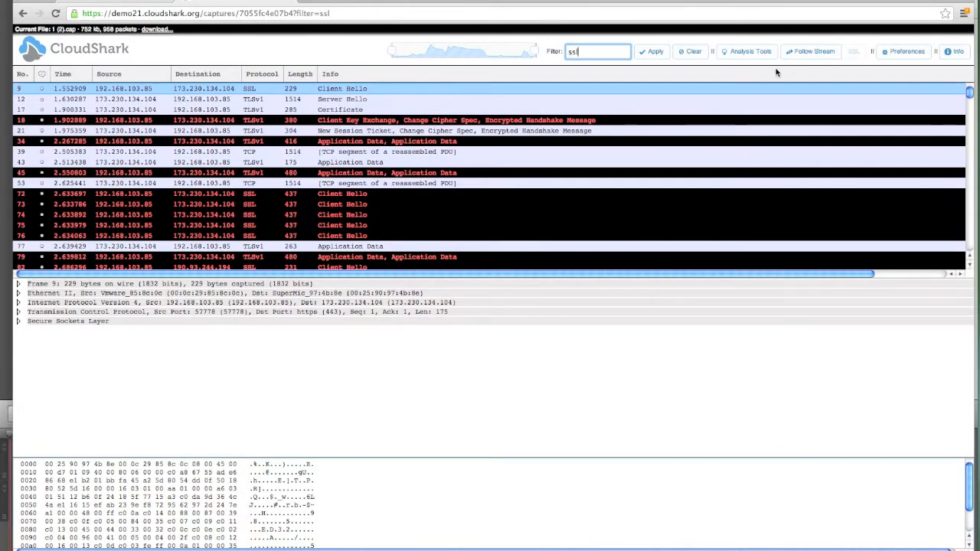
Step: View the HTTP Requests by Host graph showing 3 requests, then dismiss it
click(744, 52)
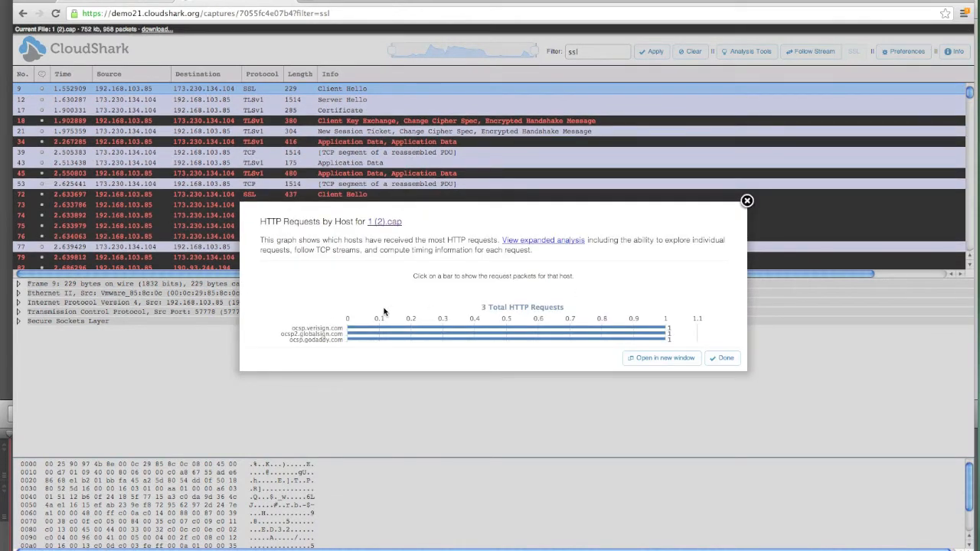
click(721, 358)
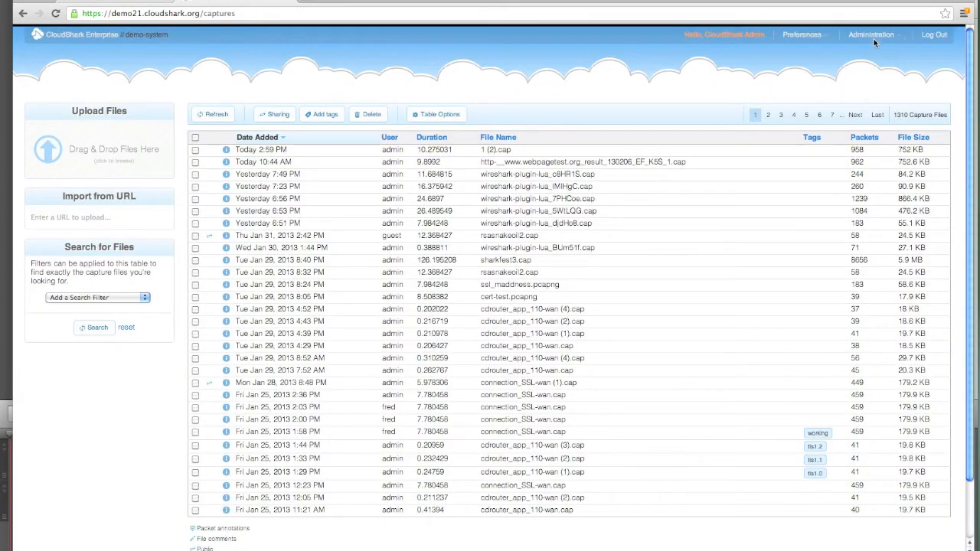
Step: Create an RSA key named 'demo key' with its PEM contents and access setting
click(869, 34)
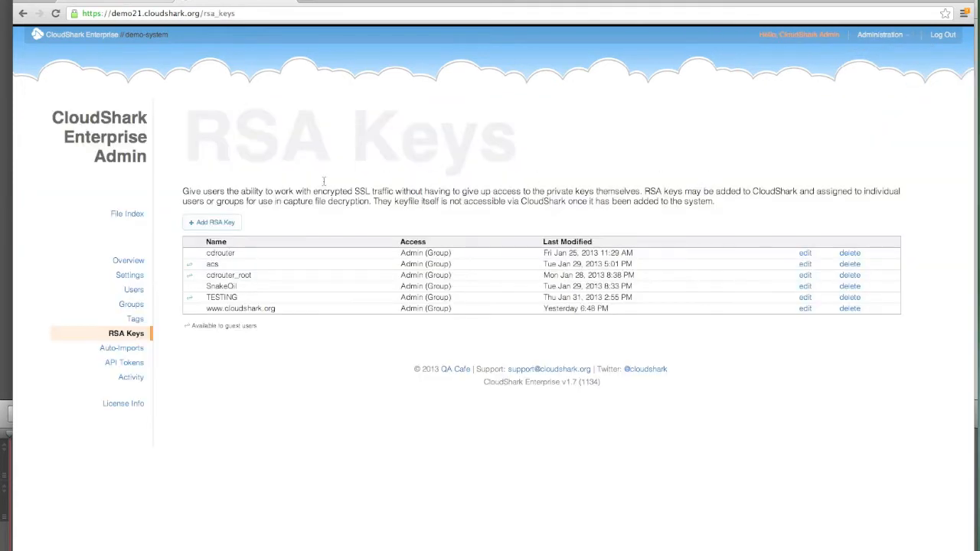
click(211, 222)
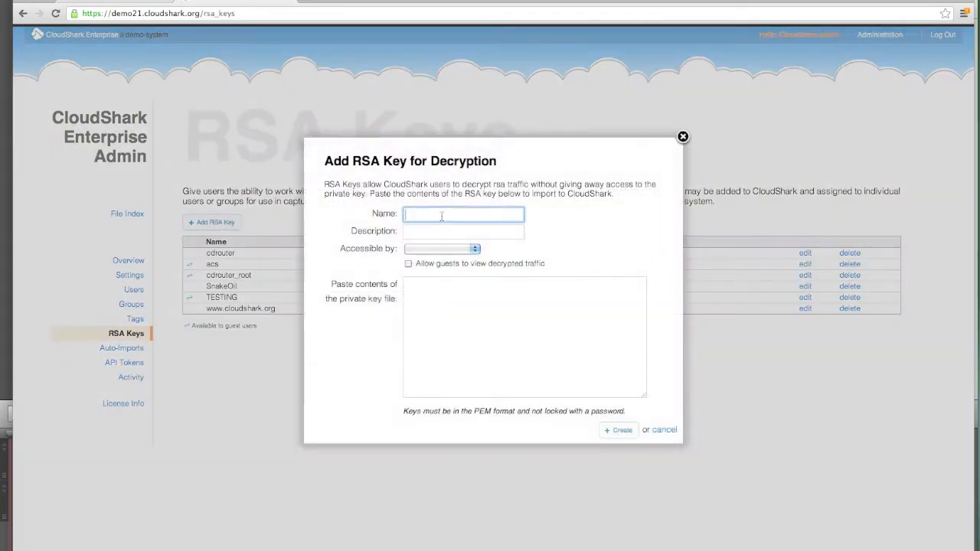
text(demo key)
click(462, 231)
text(the key to do the decryption for the d)
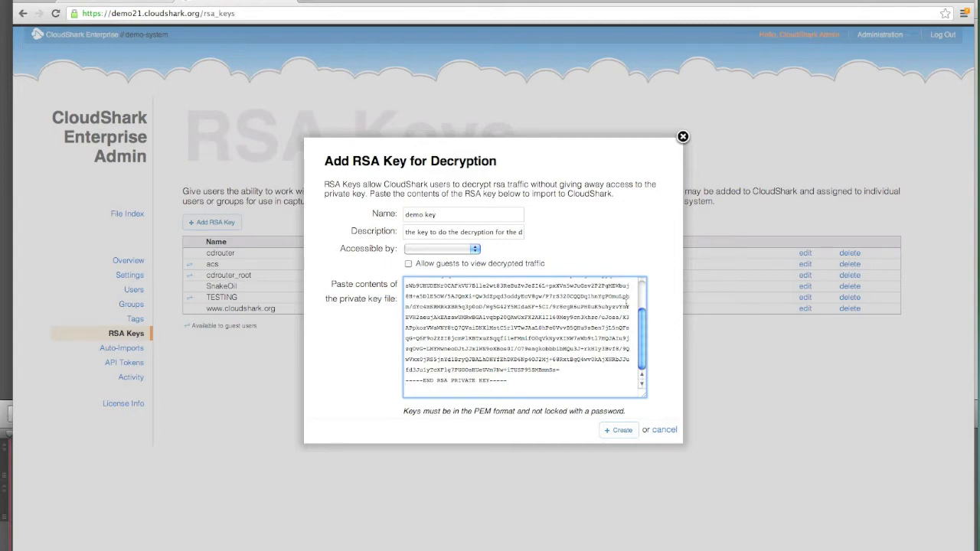
click(441, 248)
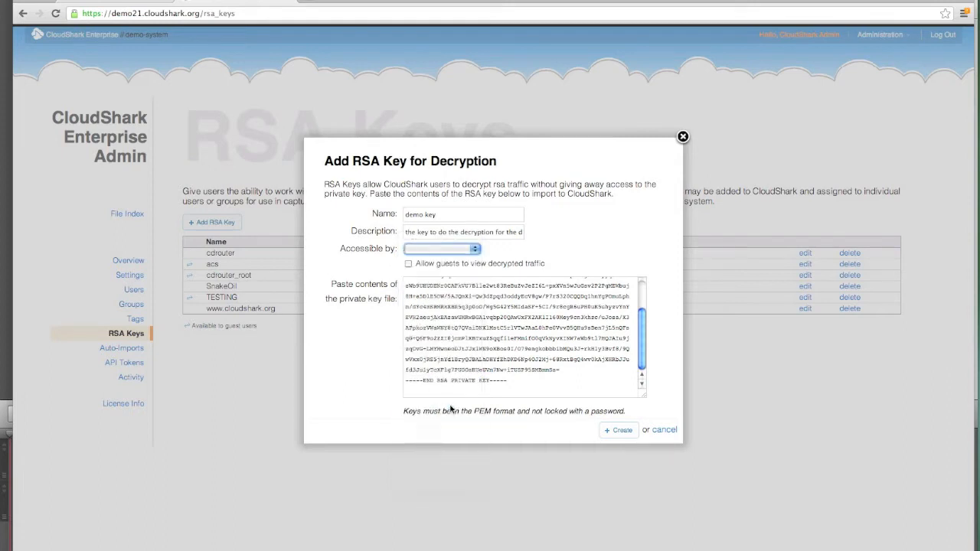
click(618, 429)
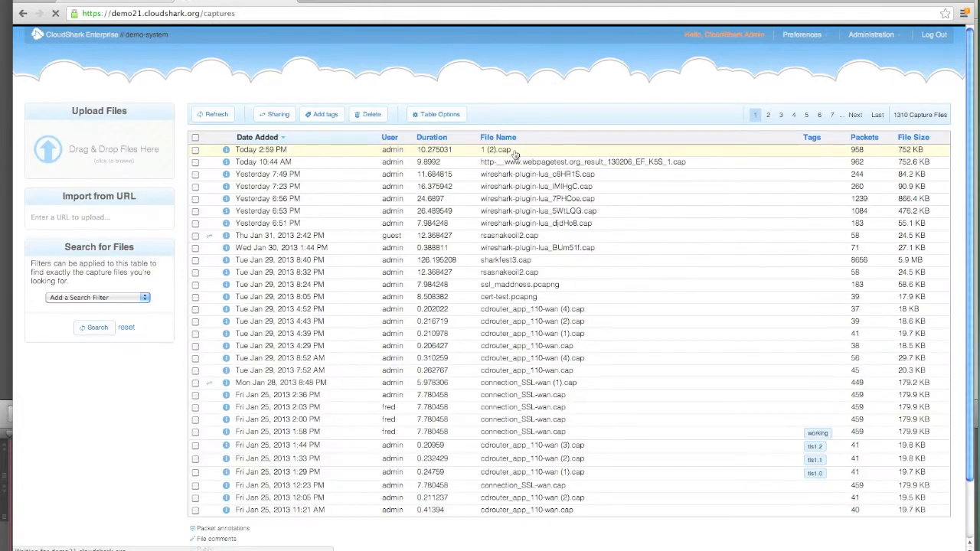
Step: Reopen the uploaded capture, filter it to ssl, and bring up the Analysis Tools list
click(496, 150)
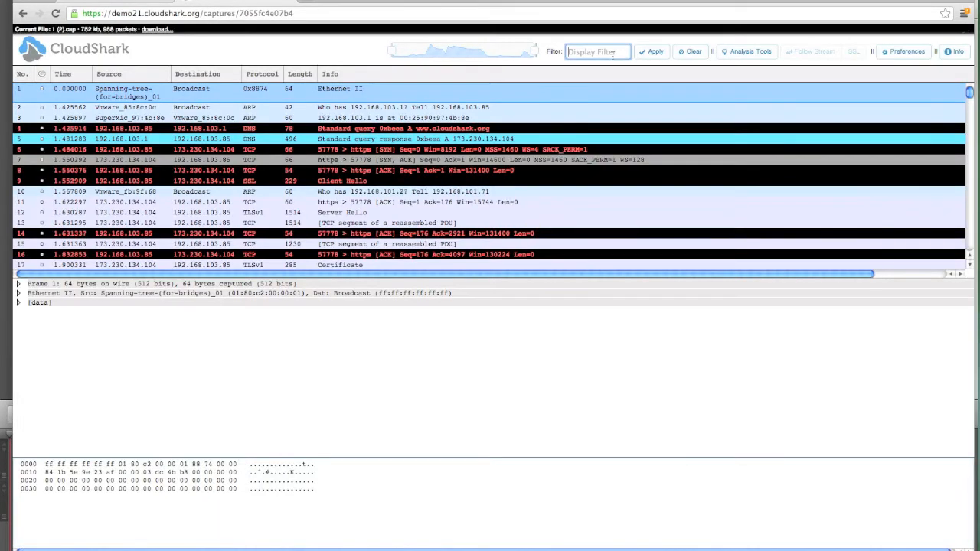
text(ssl)
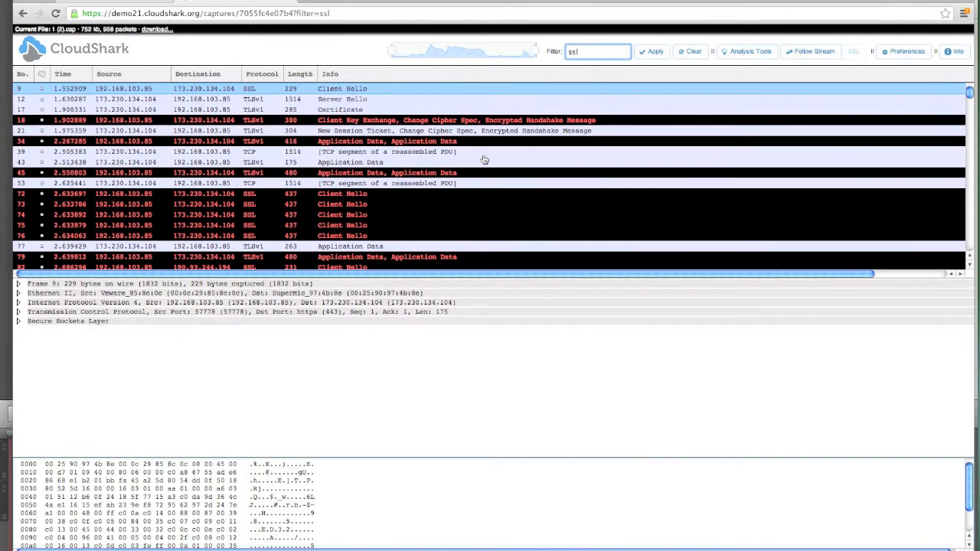
click(745, 52)
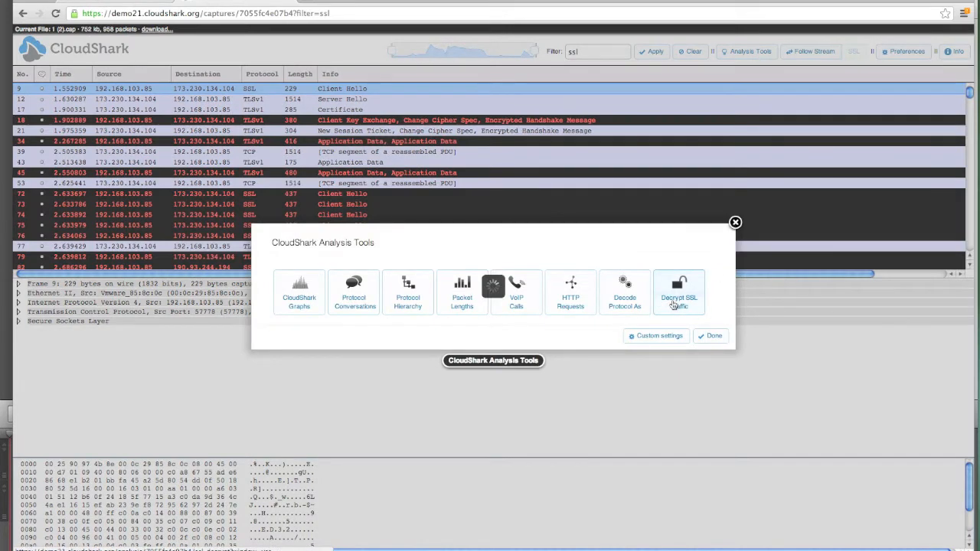
click(678, 292)
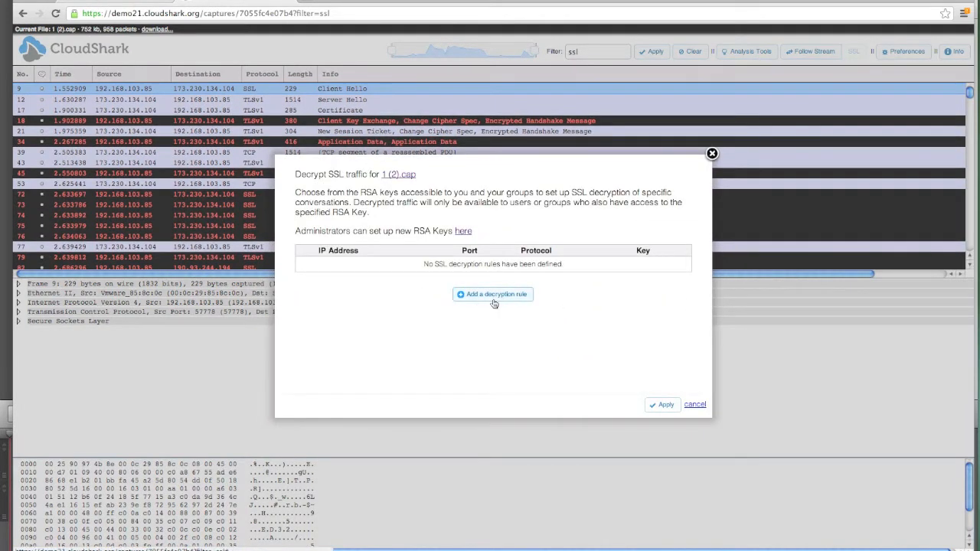
click(493, 294)
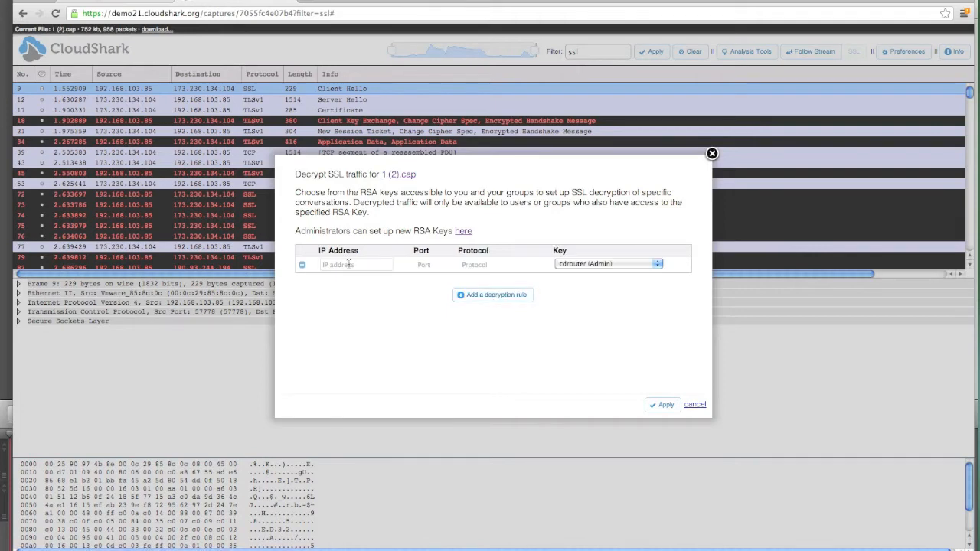
click(355, 263)
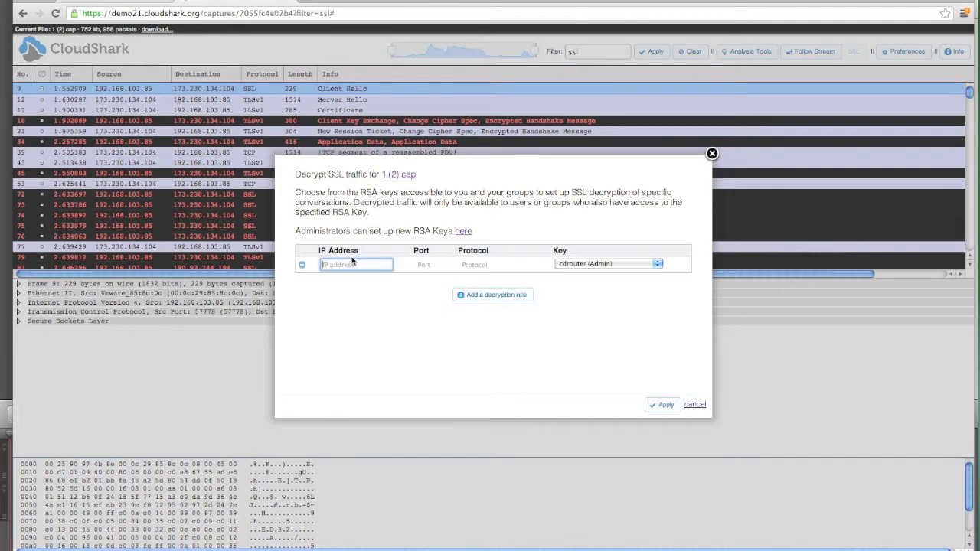
text(173.230.134.104)
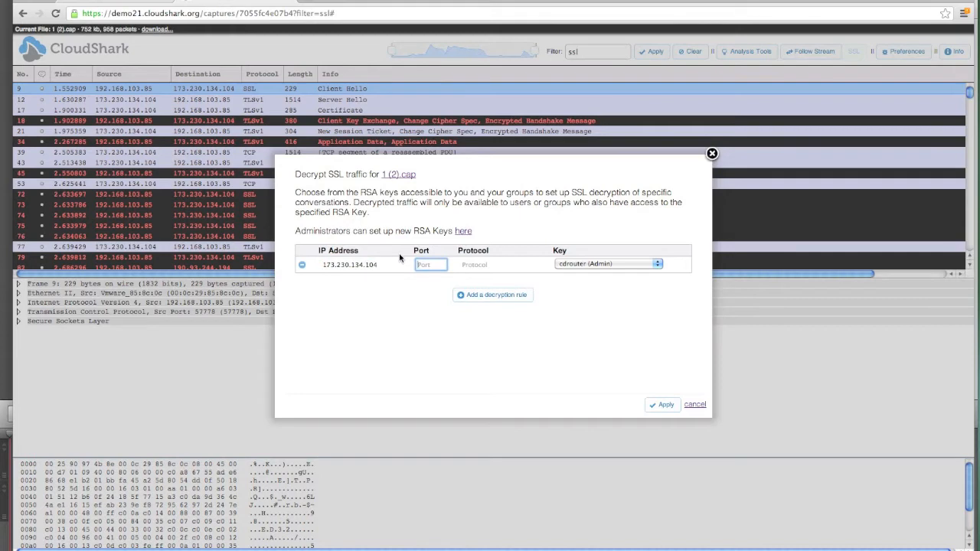
text(443)
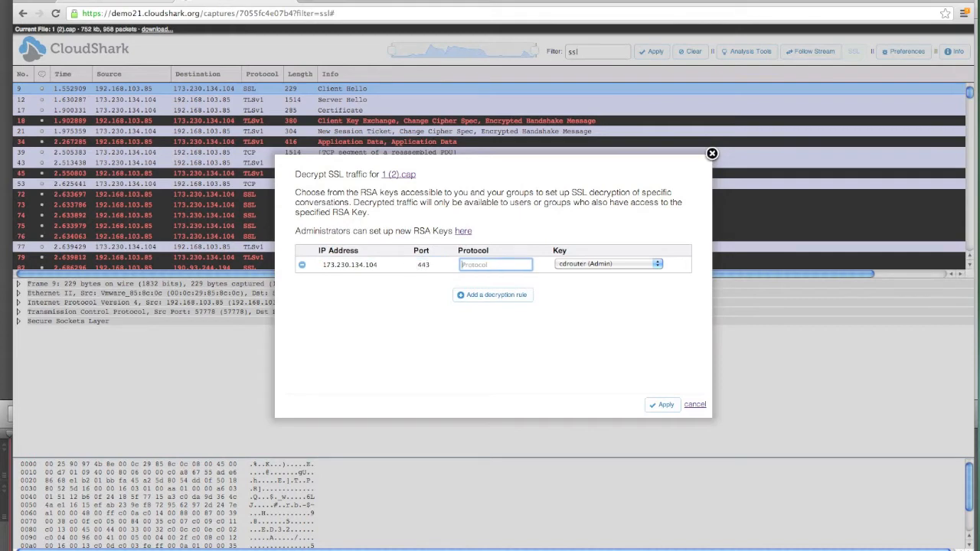
text(http)
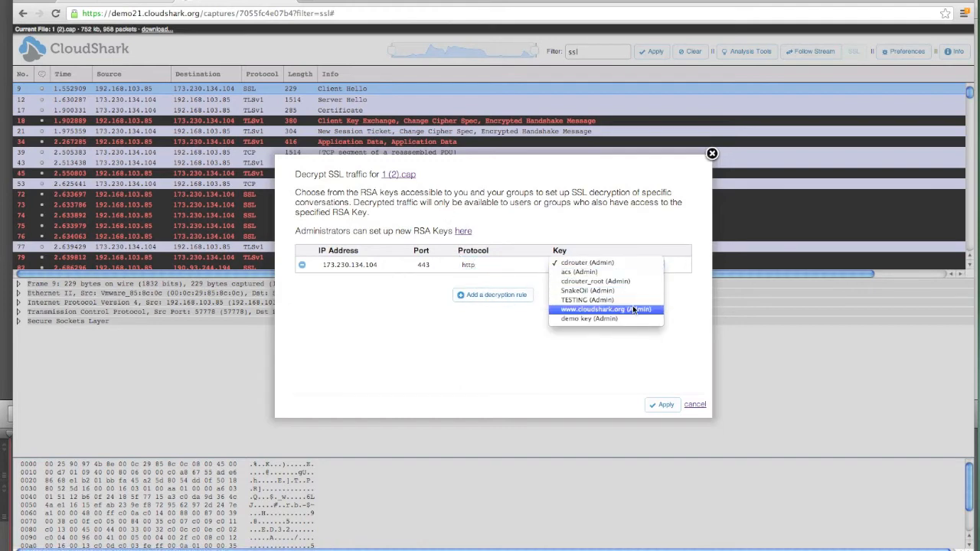
click(601, 309)
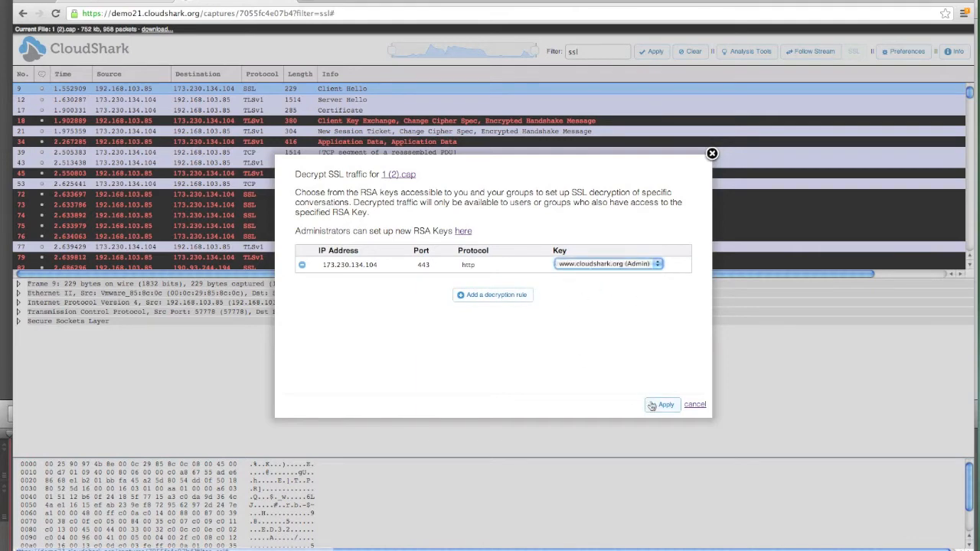
click(661, 404)
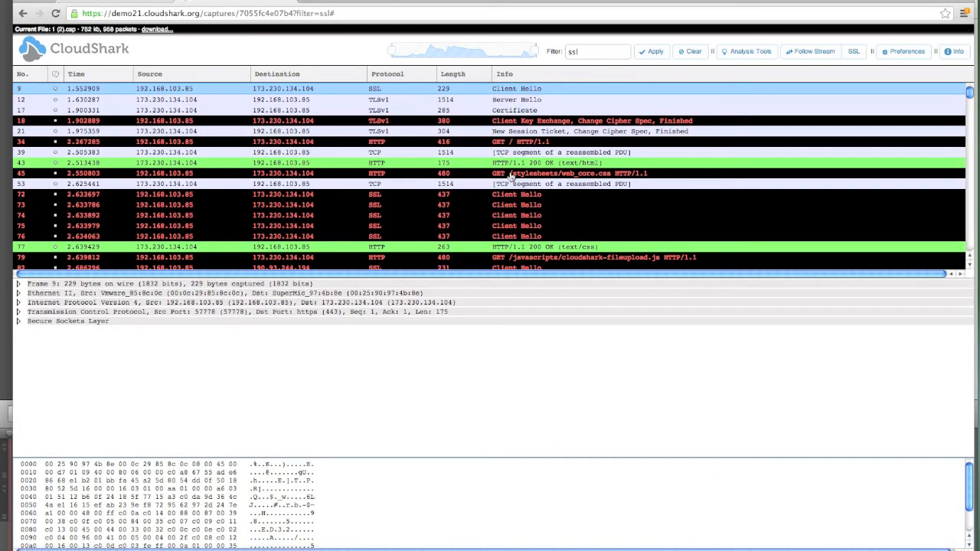
Step: Select decrypted HTTP response packet 104 and expand its Secure Sockets Layer details
scroll(down, 3)
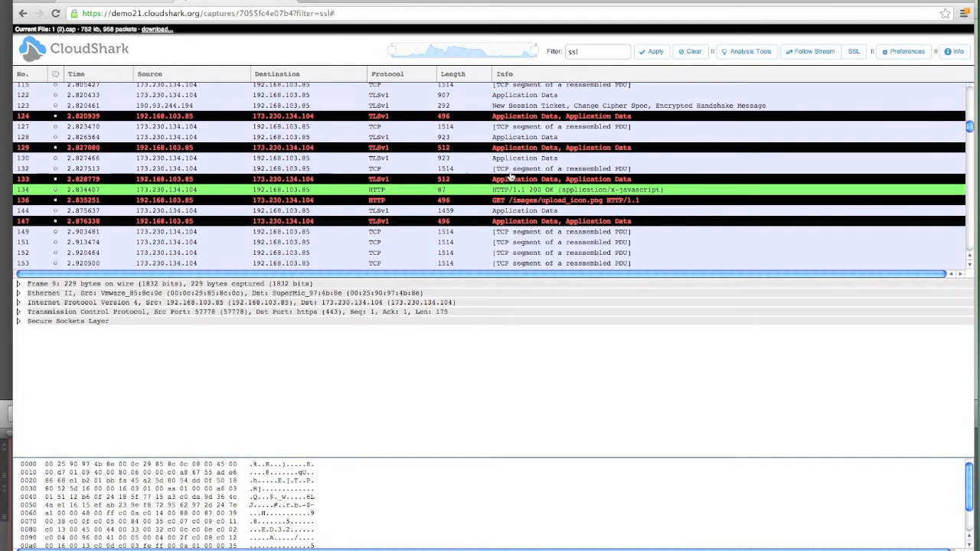
scroll(down, 3)
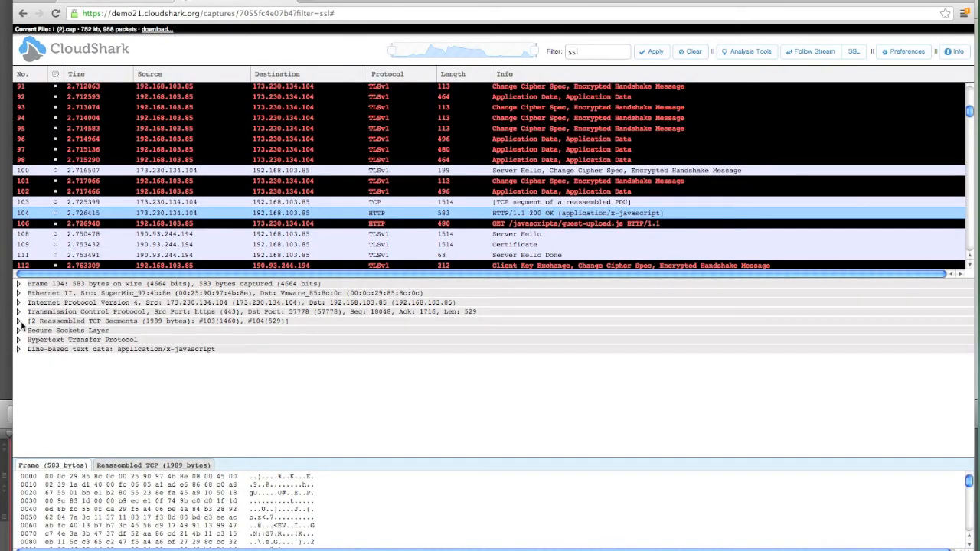
click(17, 331)
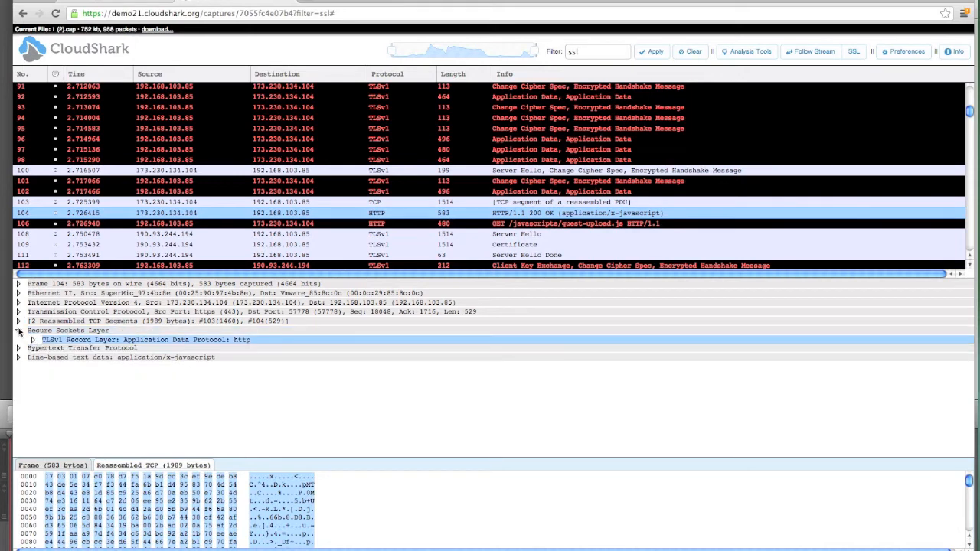
click(19, 340)
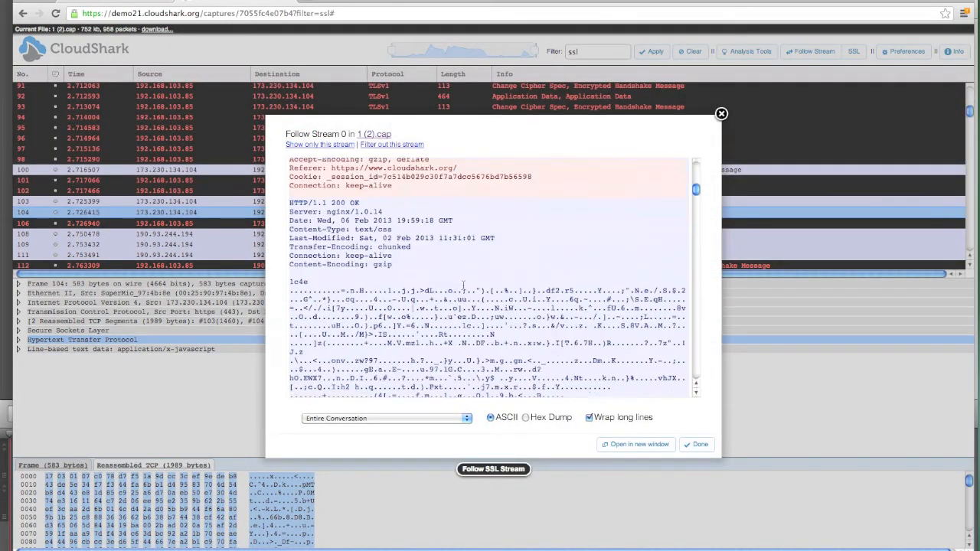
scroll(down, 3)
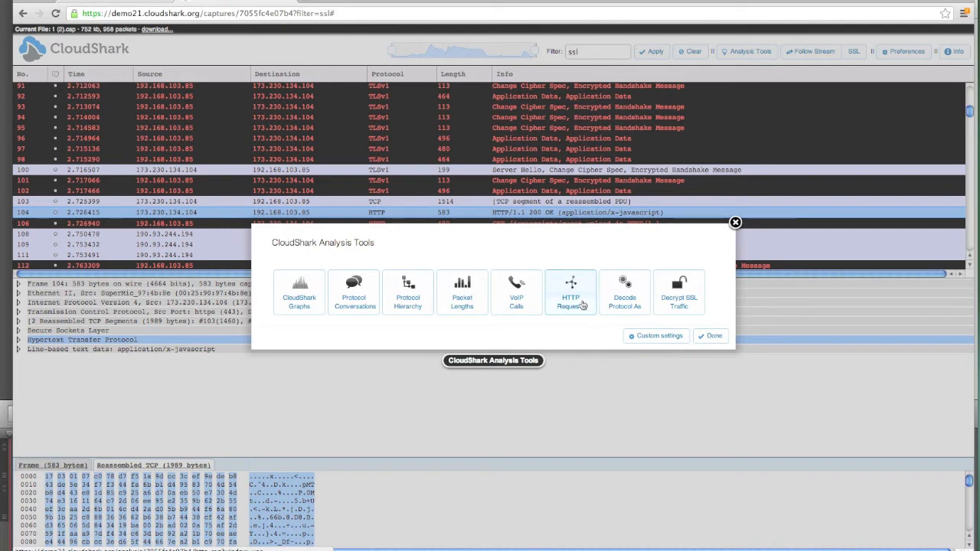
Step: Show the HTTP requests-per-host chart and open its expanded analysis page
click(569, 292)
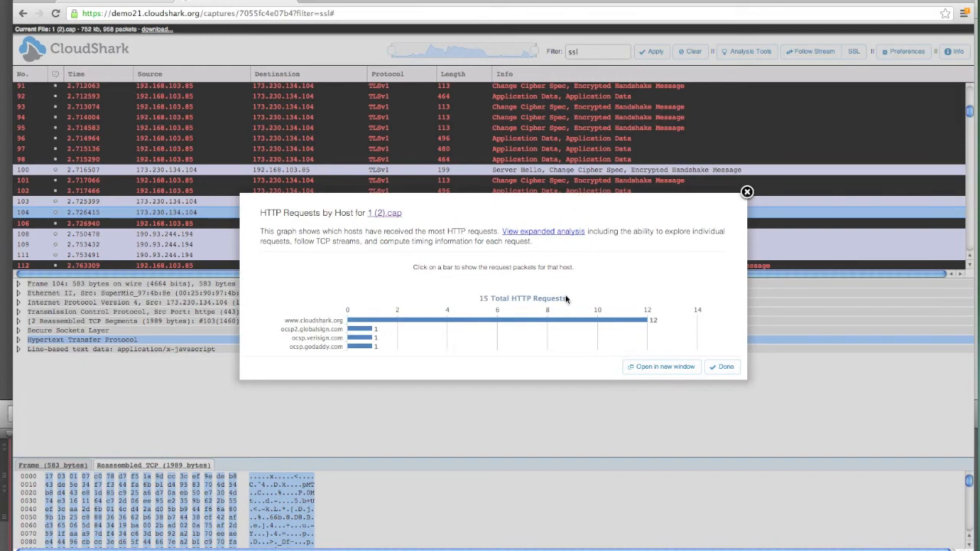
click(543, 231)
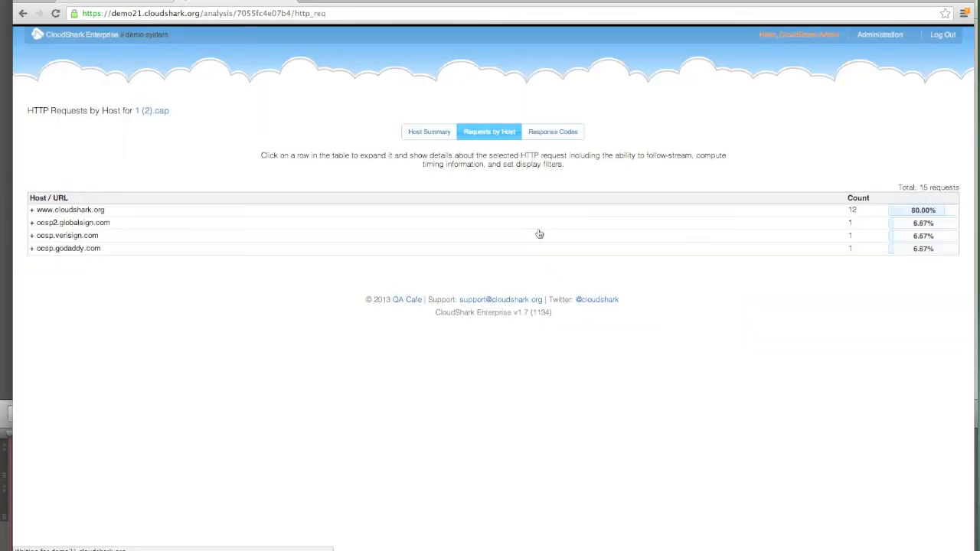
click(70, 208)
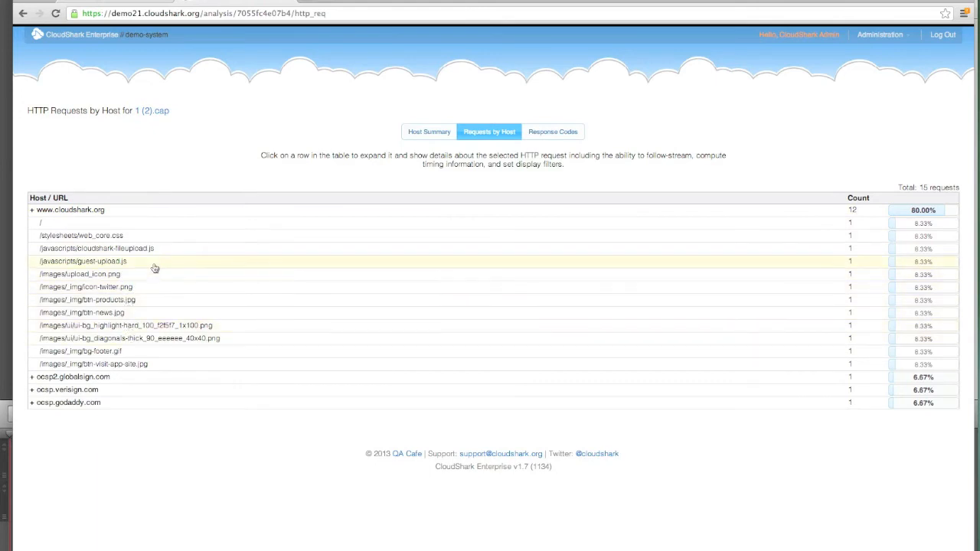
mouse_move(244, 313)
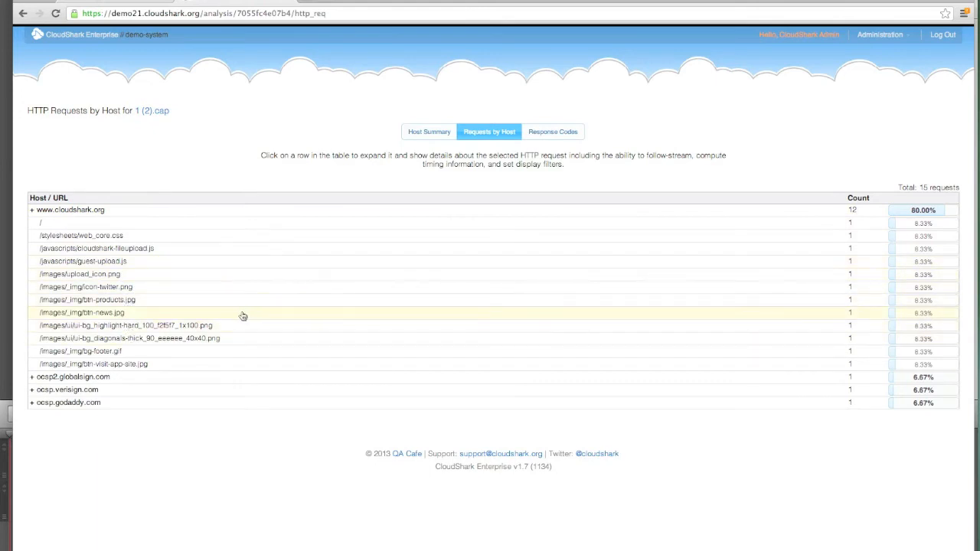
mouse_move(136, 254)
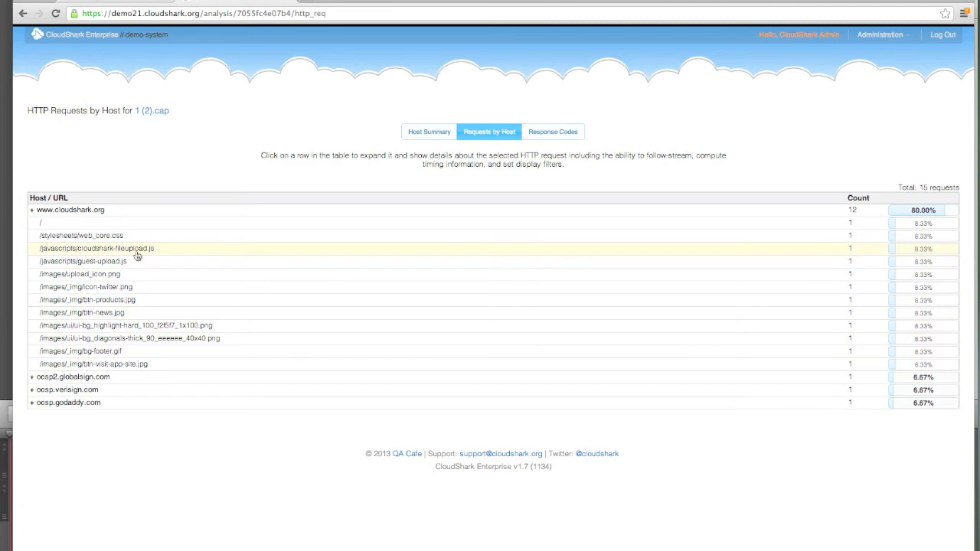
click(95, 248)
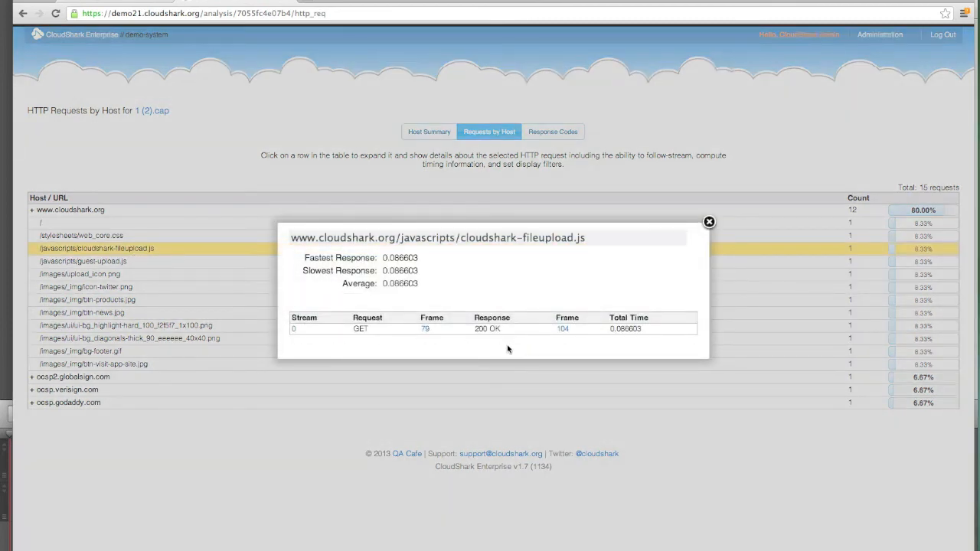
click(426, 328)
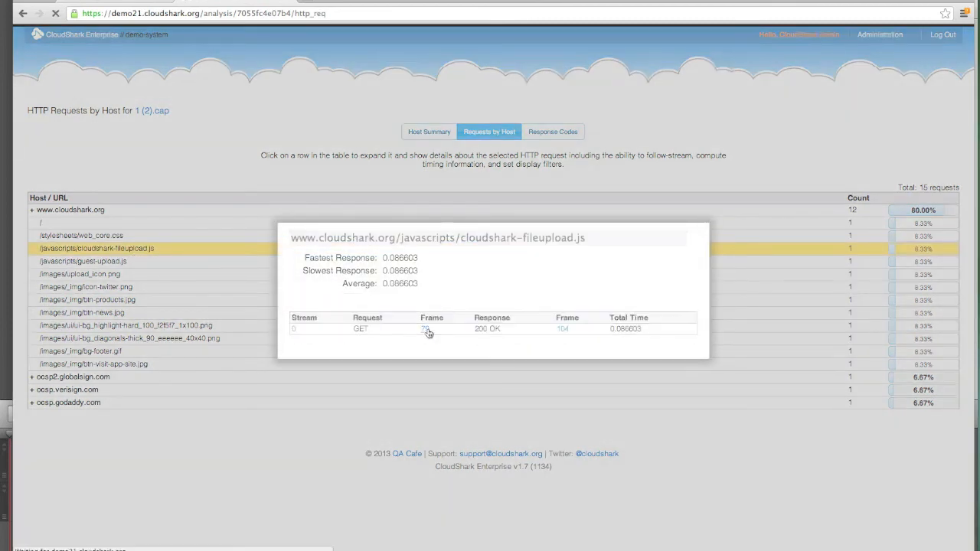
click(425, 328)
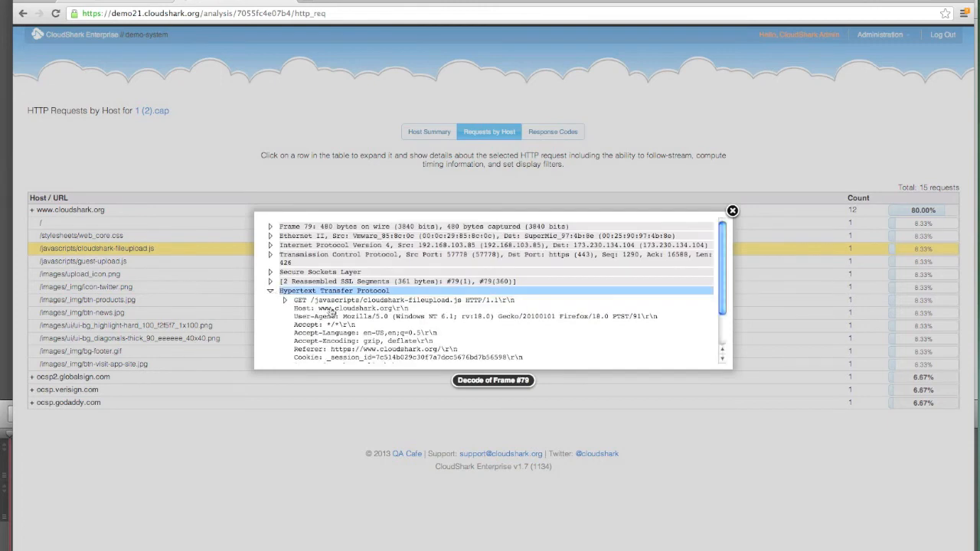
scroll(down, 3)
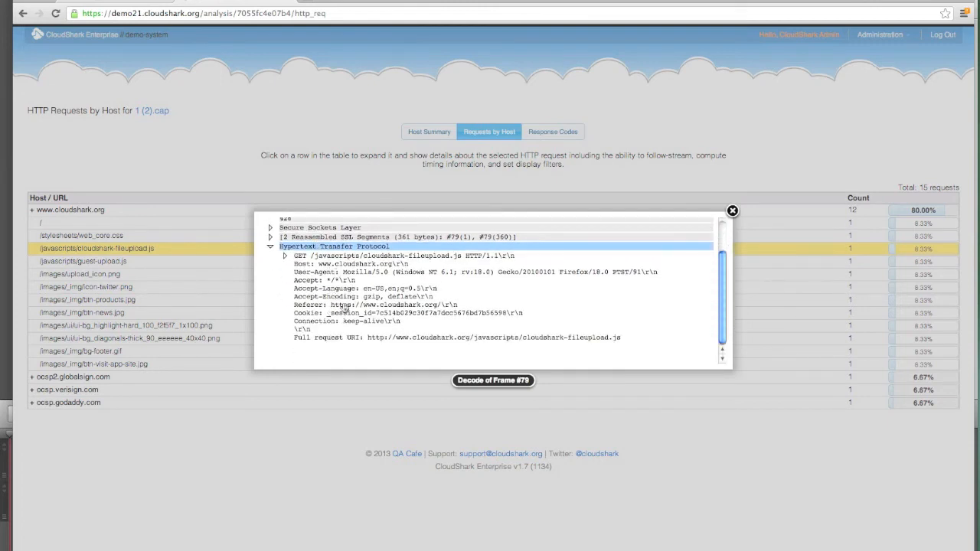